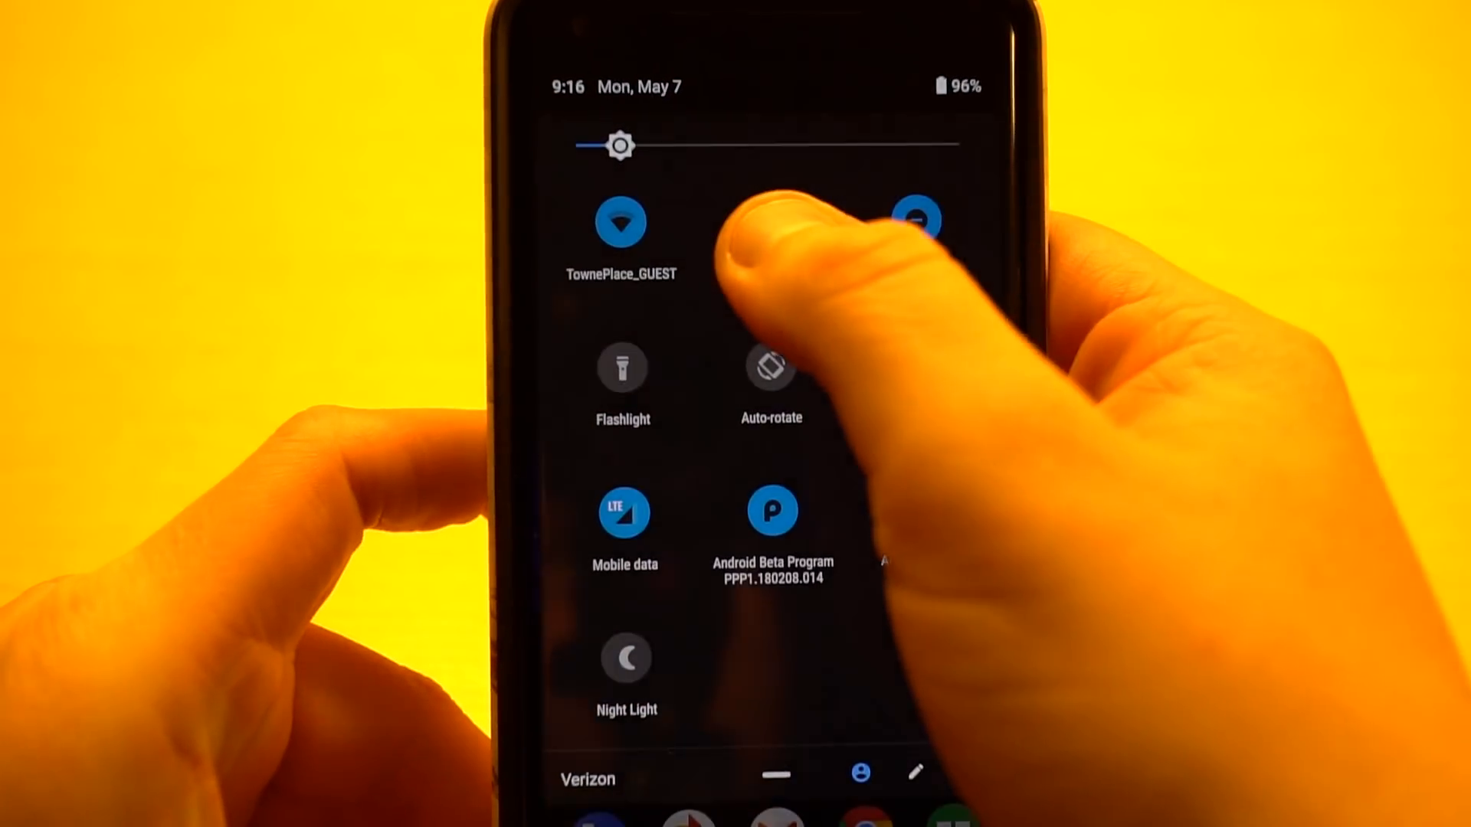
# Show the side volume panel with media and call volume over the home screen.
pyautogui.click(916, 223)
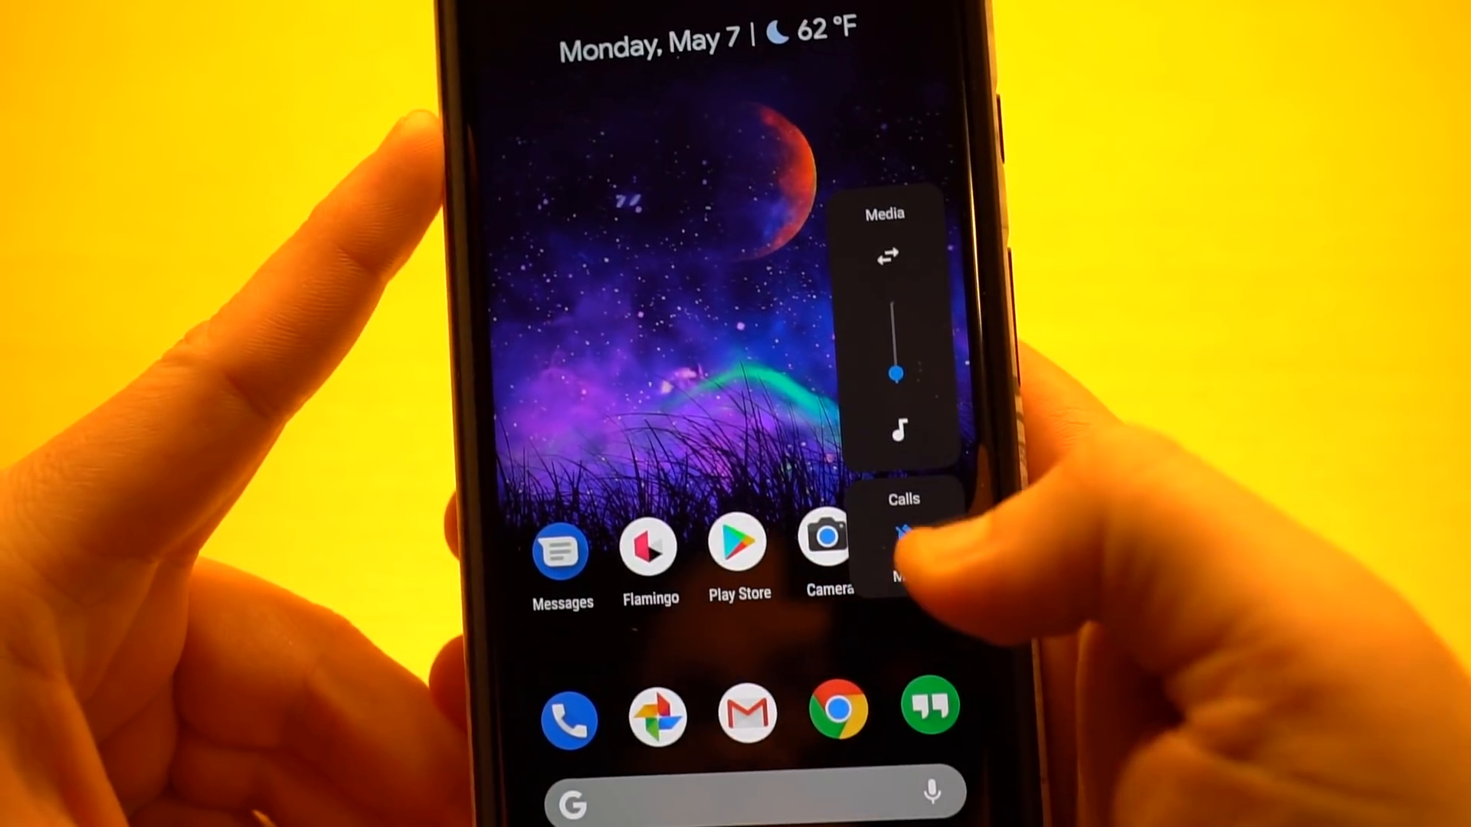
pyautogui.click(906, 536)
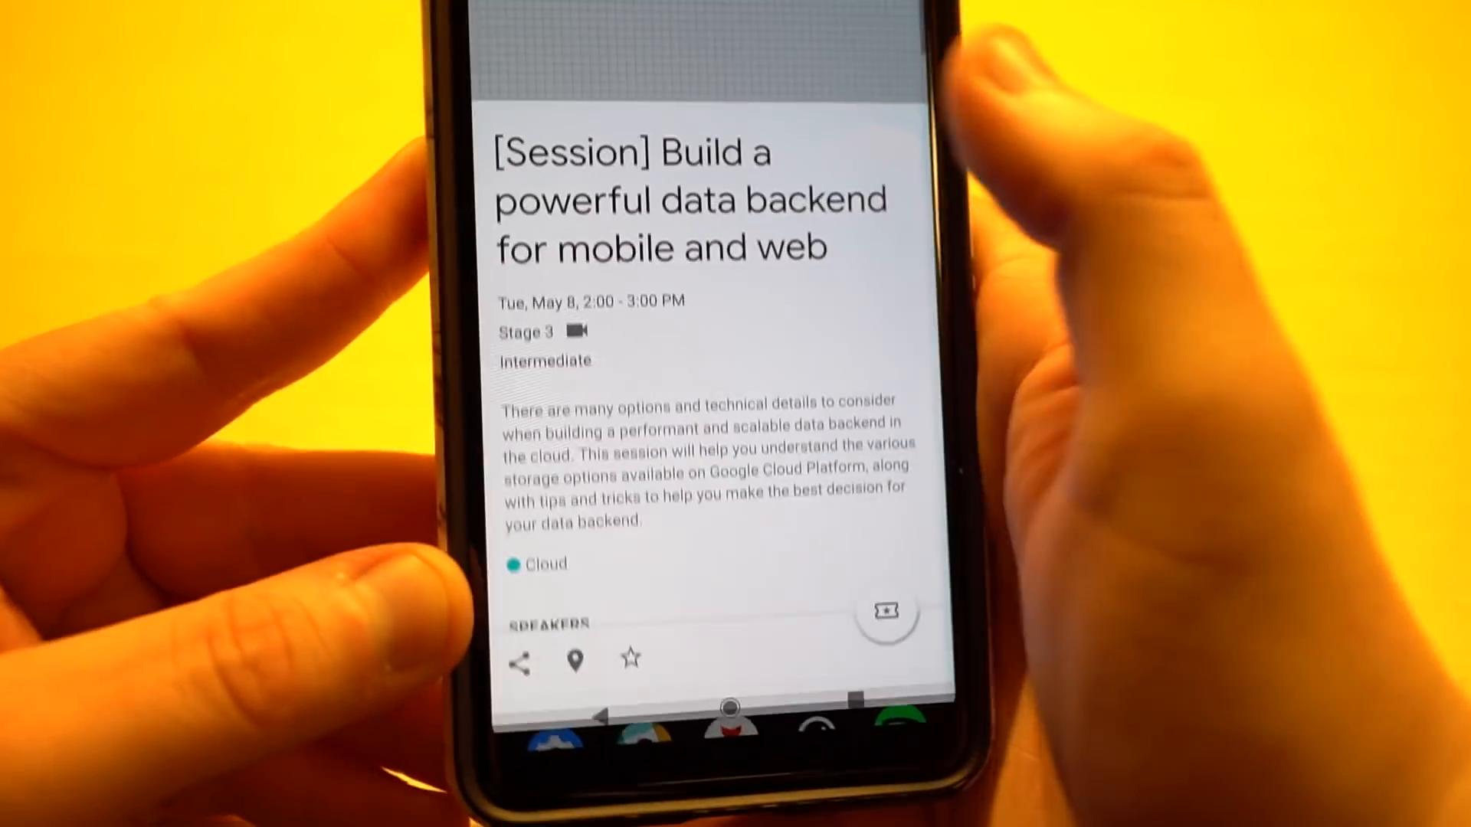
# Reserve a seat for the data backend session, prompting the Swap reservation dialog.
pyautogui.scroll(-3)
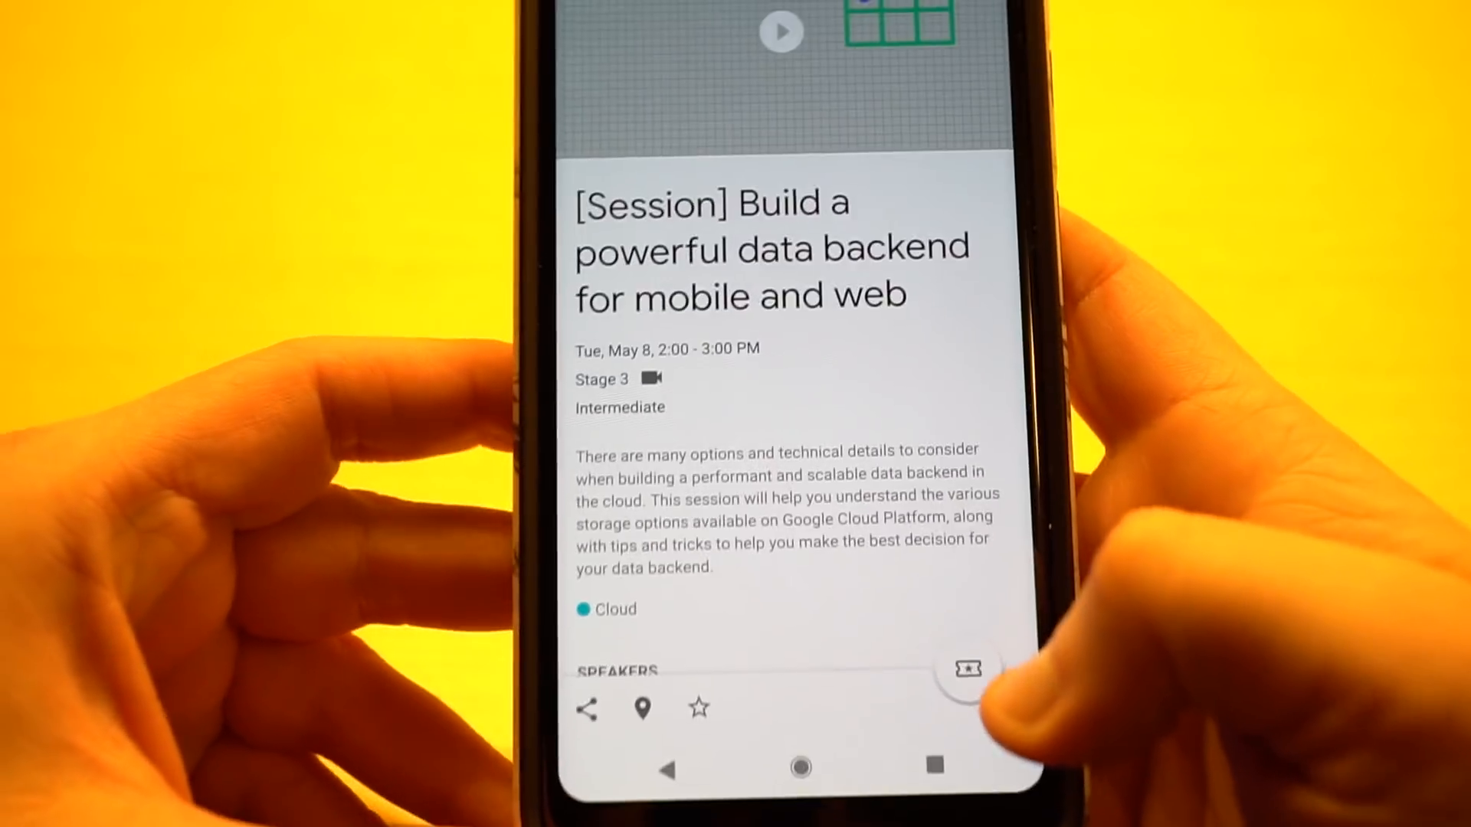
pyautogui.click(967, 668)
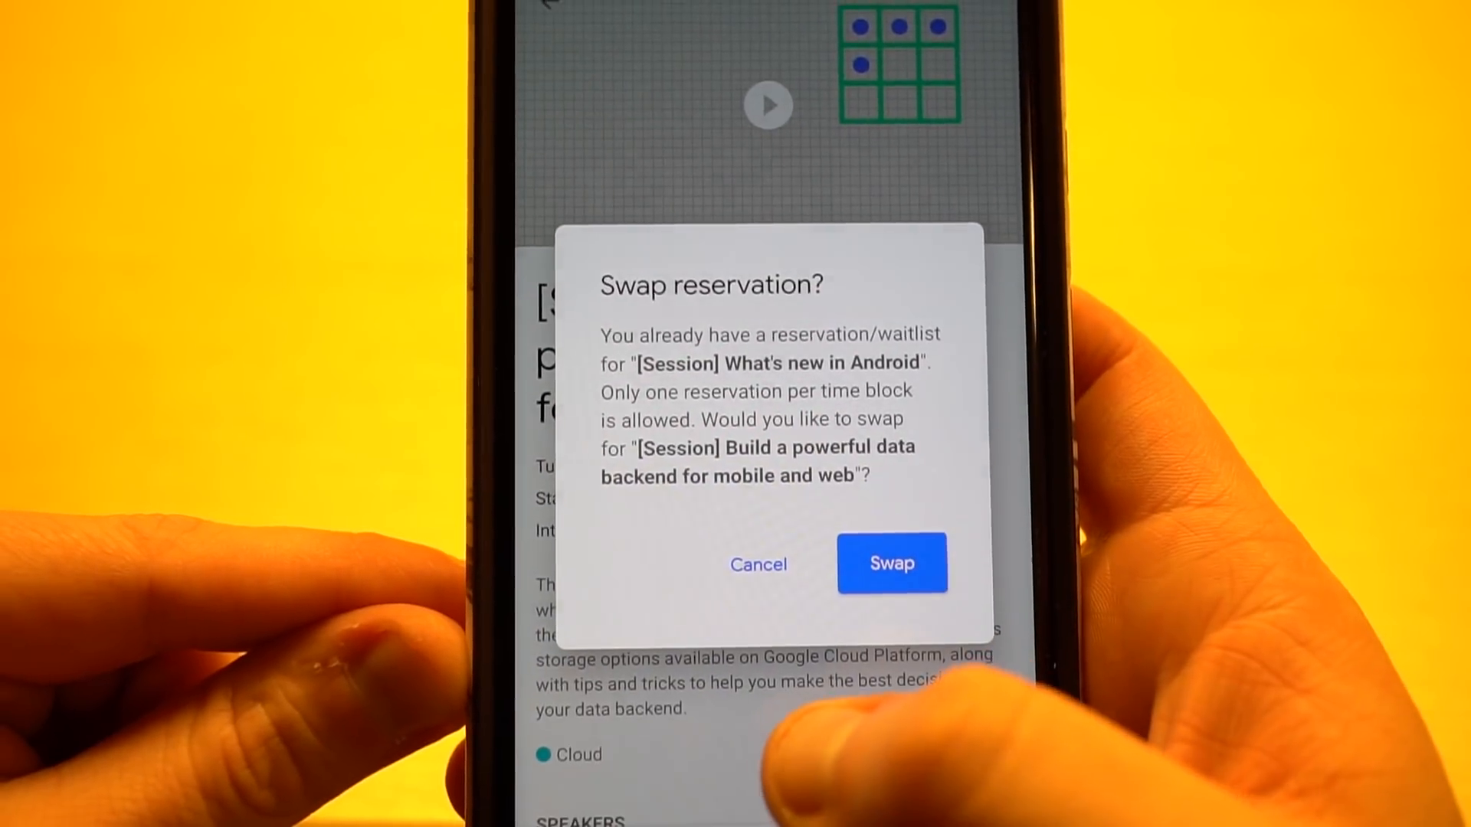
# Answer the swap prompt for the 'What's new in Android' reservation and continue down the session page.
pyautogui.click(892, 562)
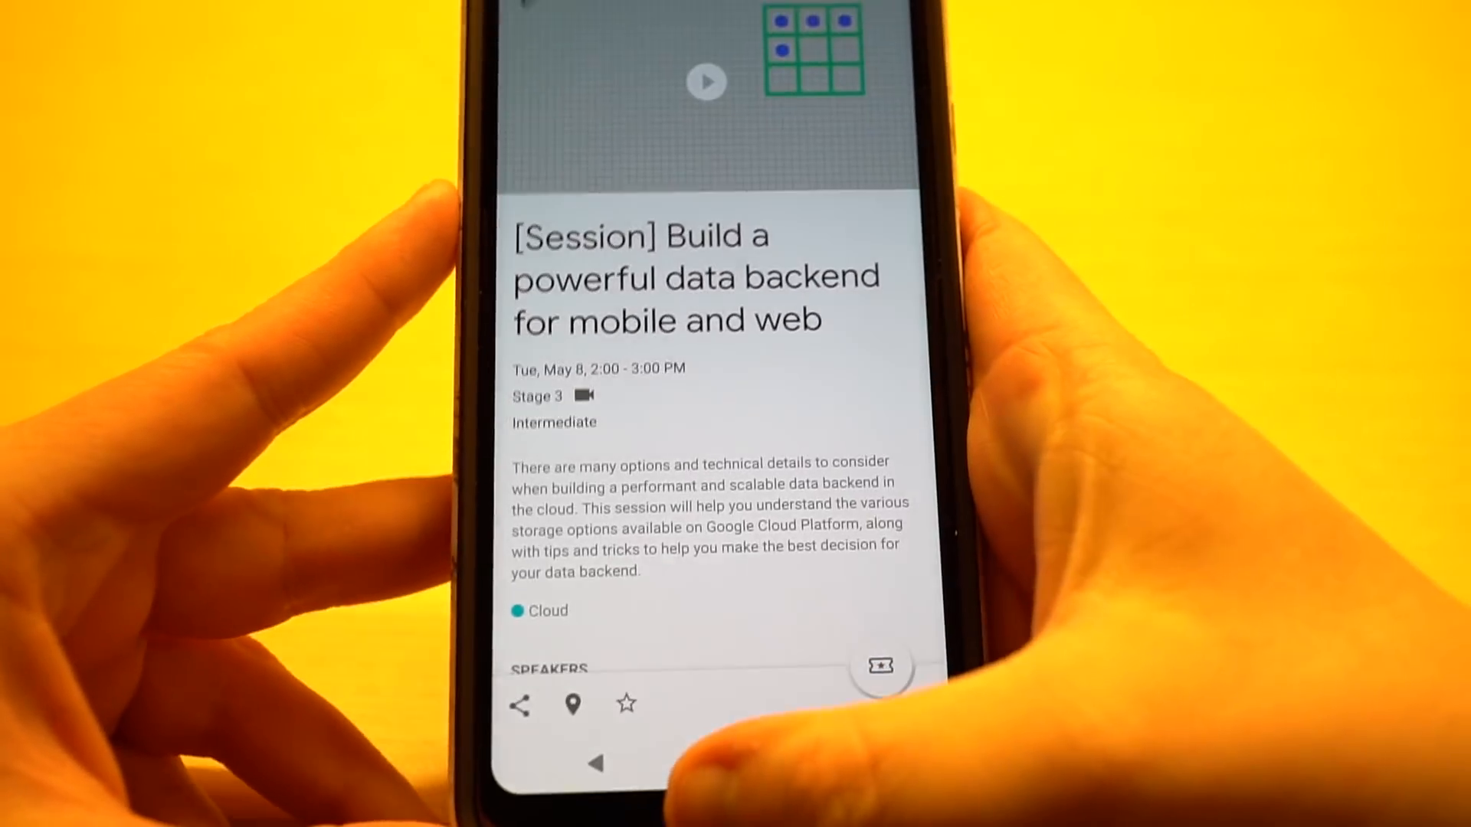
pyautogui.scroll(-3)
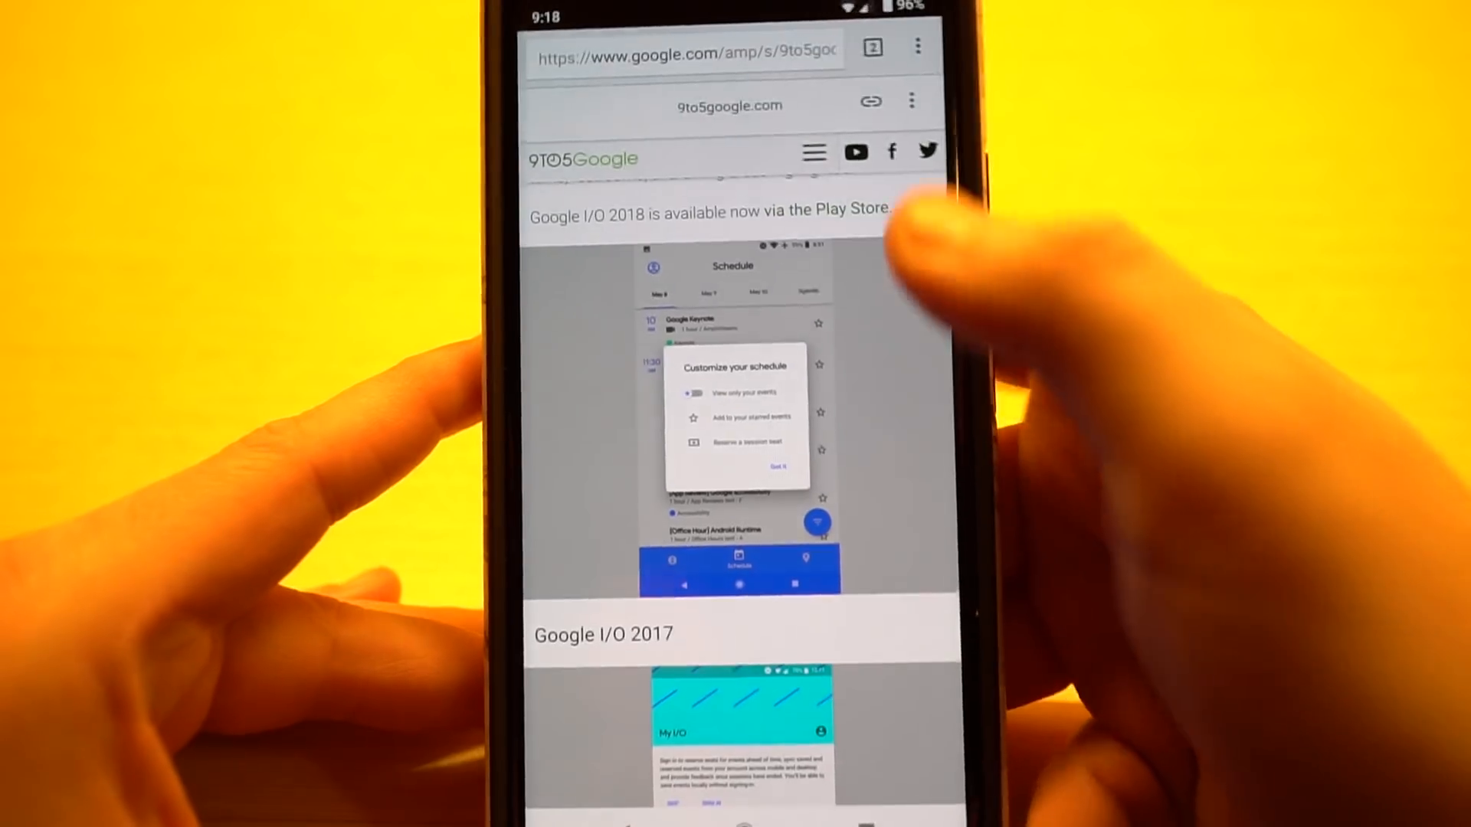
# Scroll the 9to5Google article to the I/O 2018 and I/O 2017 app screenshots.
pyautogui.scroll(-3)
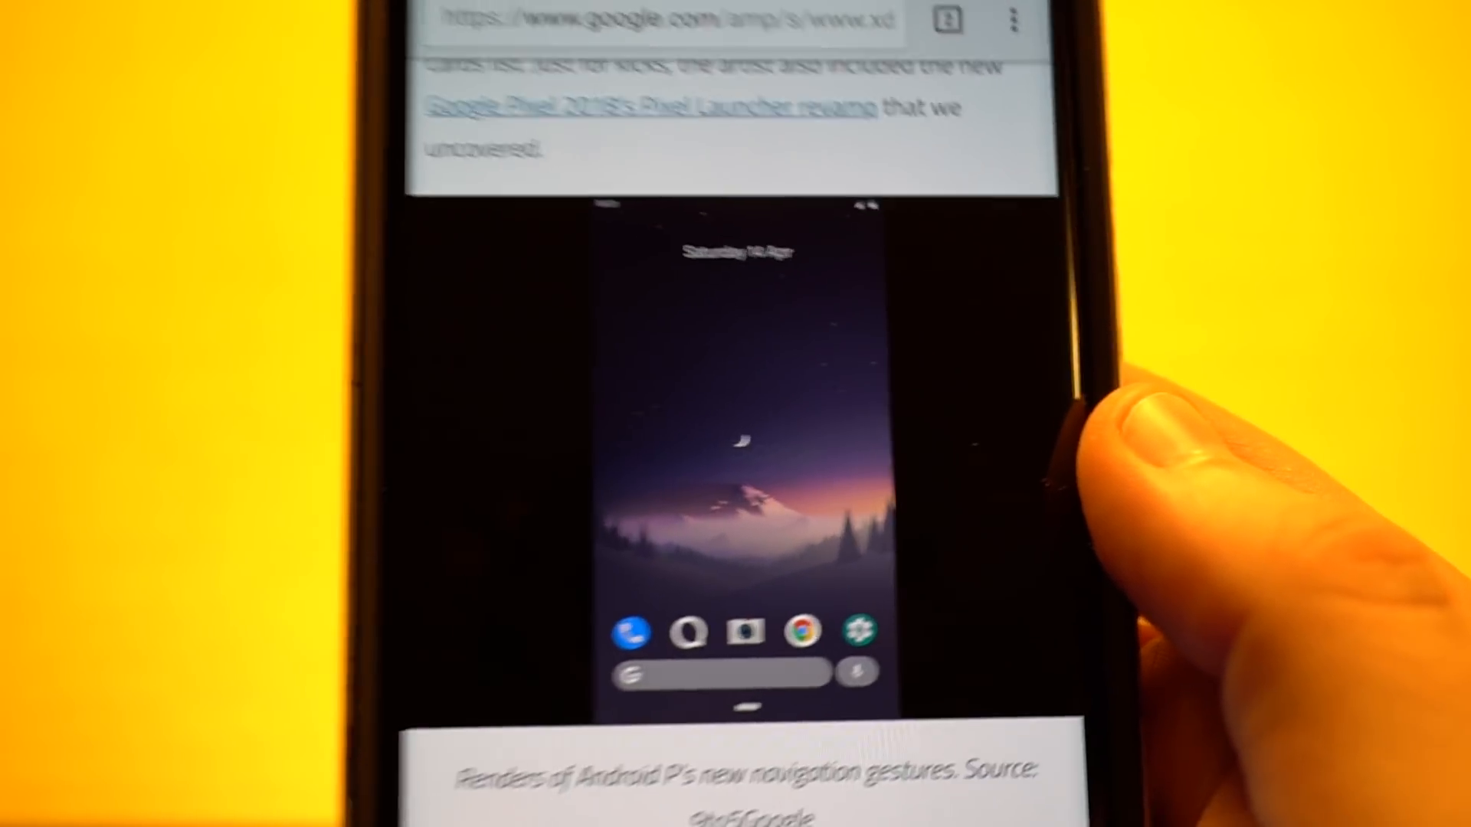
# Scroll the XDA article to the Android P navigation gesture render and its 9to5Google caption.
pyautogui.scroll(-3)
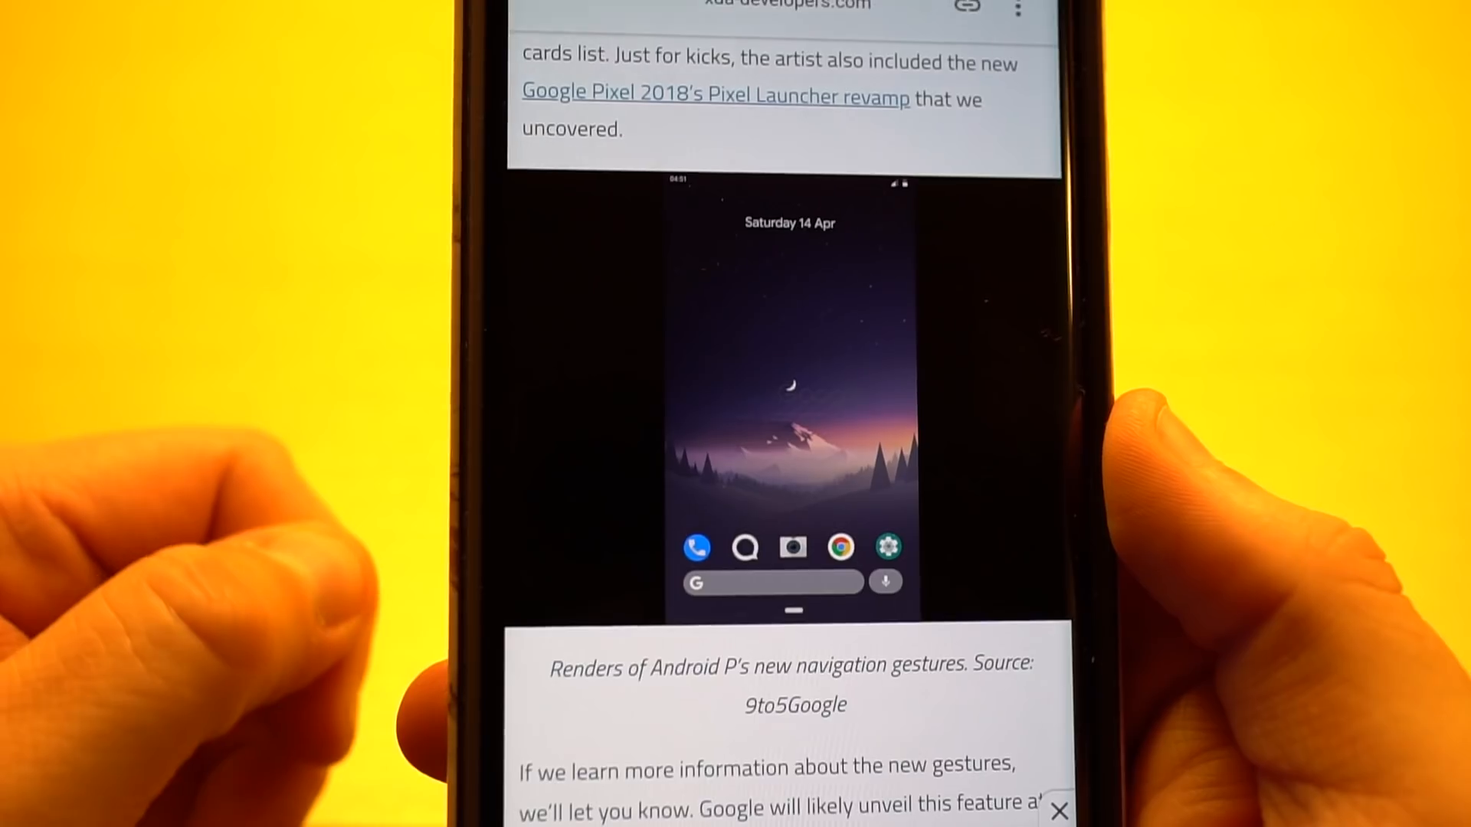
pyautogui.scroll(-3)
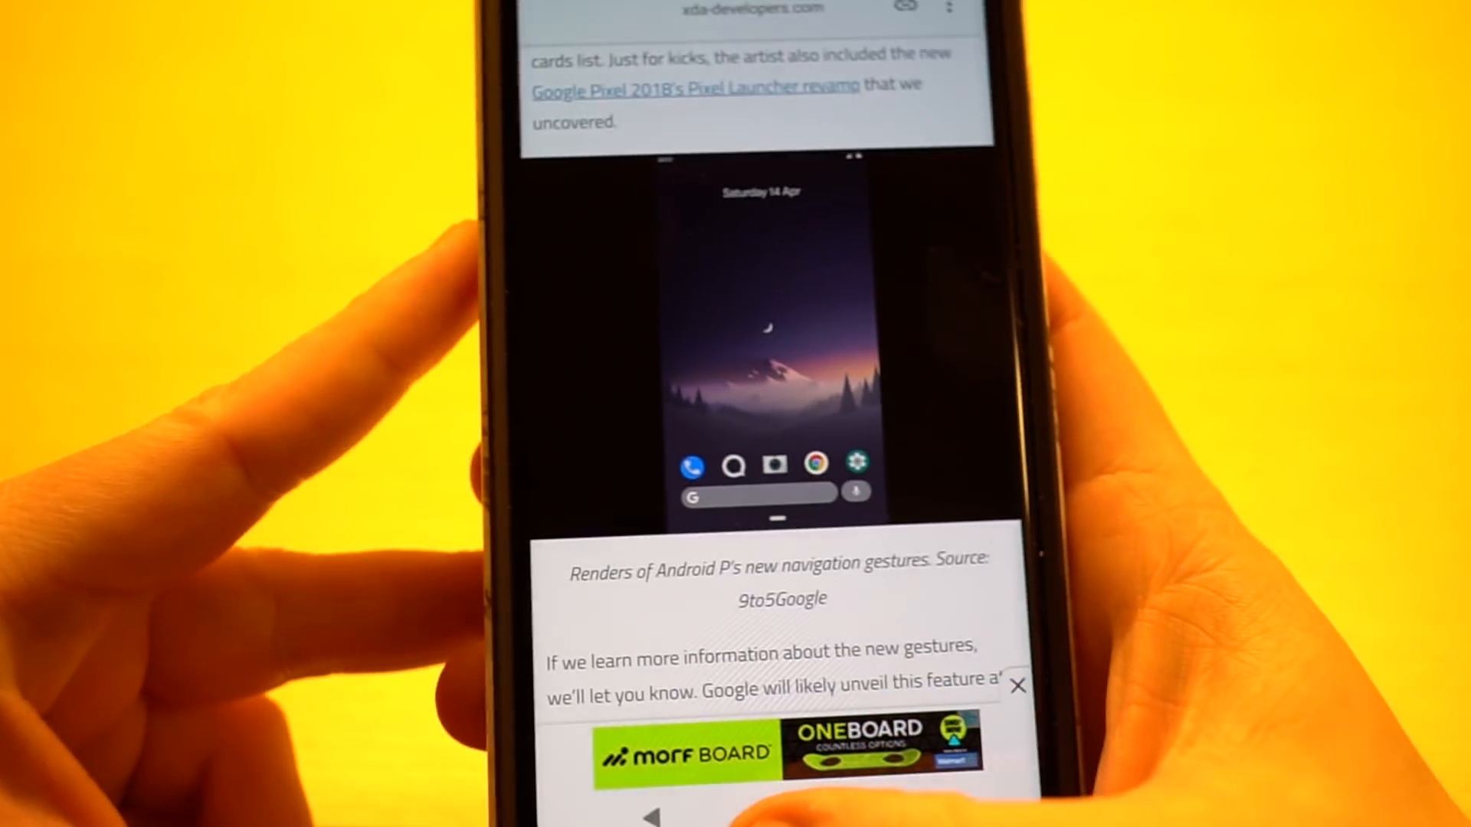